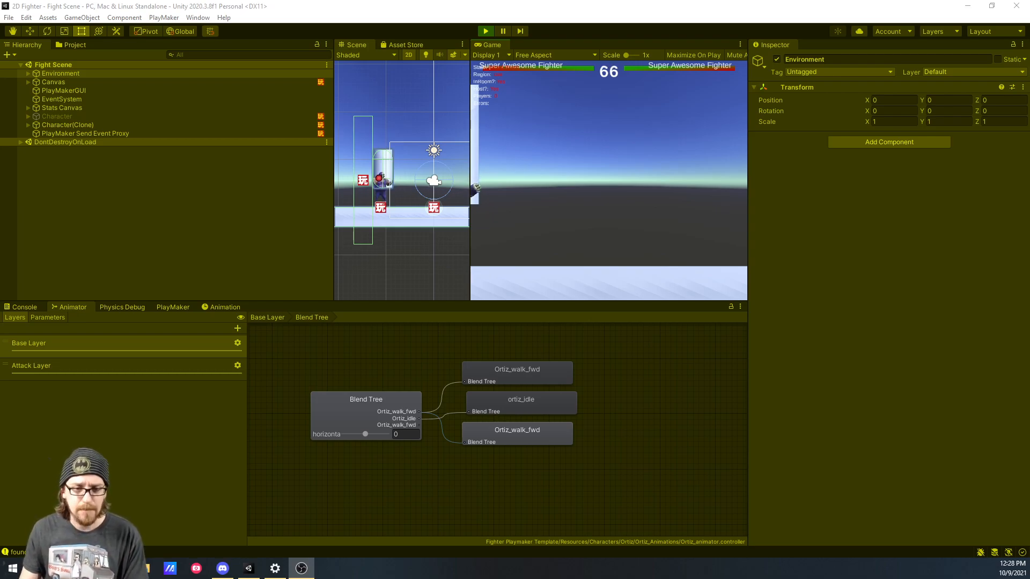
mouse_move(194, 267)
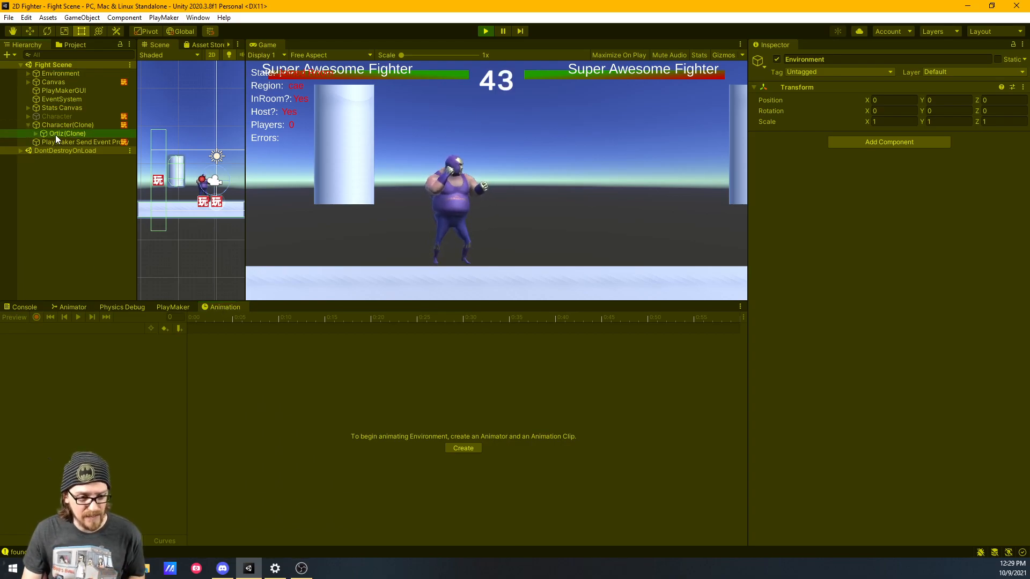
Select the spawned Ortiz(Clone) to view its Transform, Animator and Ortiz_jump_up keyframes.
click(66, 133)
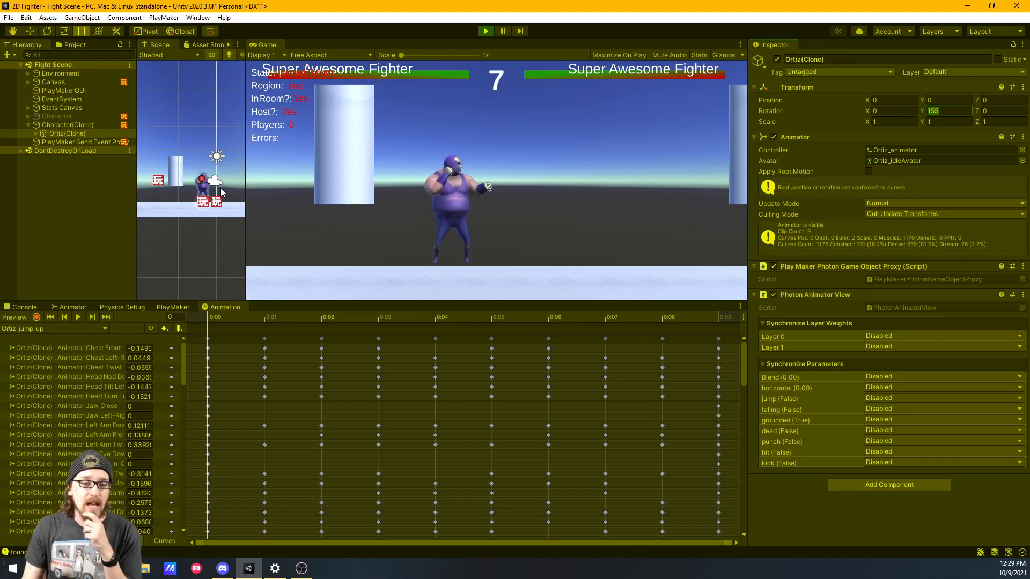
mouse_move(378, 266)
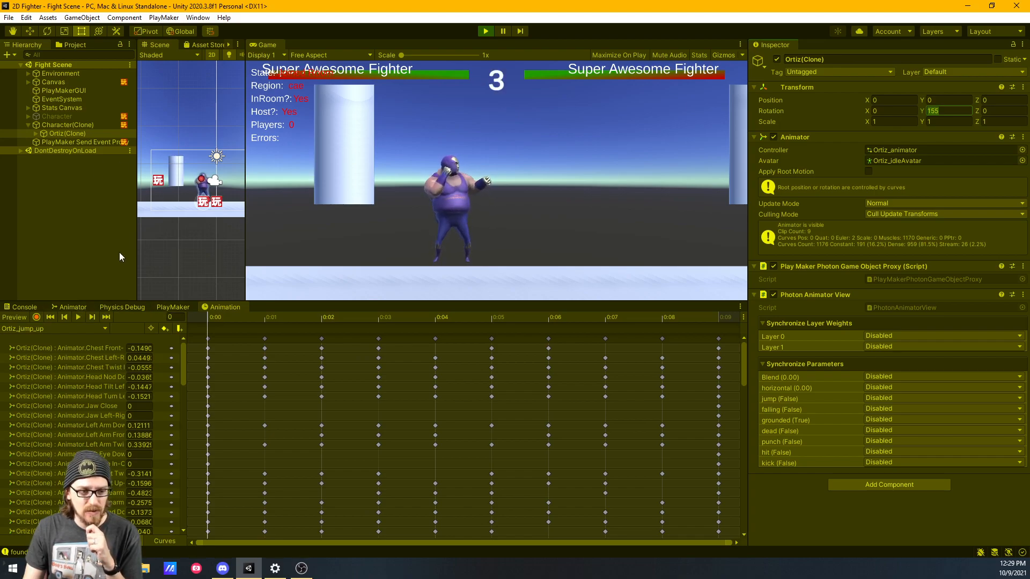
Show the locomotion Blend Tree's walk-forward and idle motions with their horizontal thresholds.
click(73, 307)
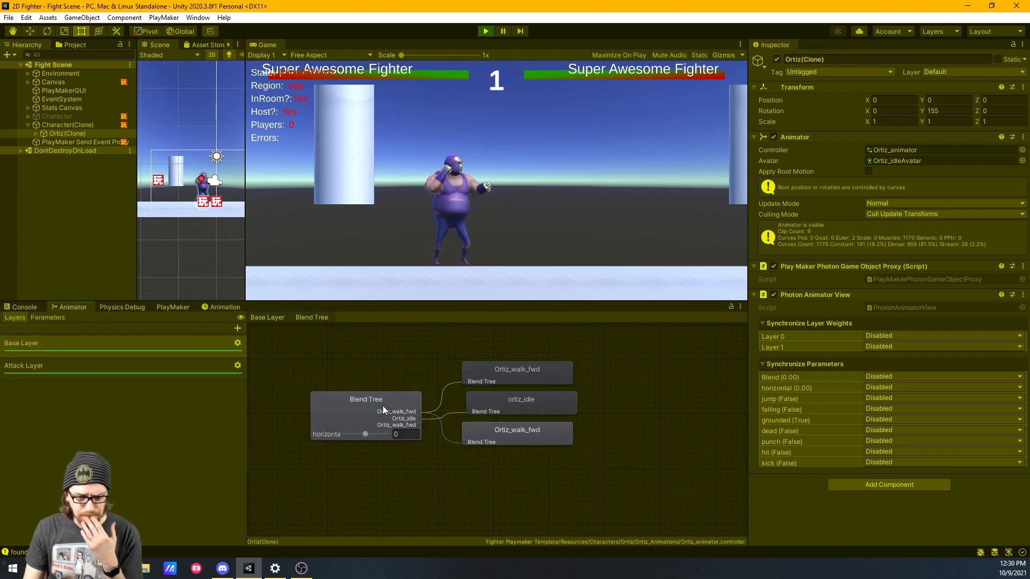
click(366, 399)
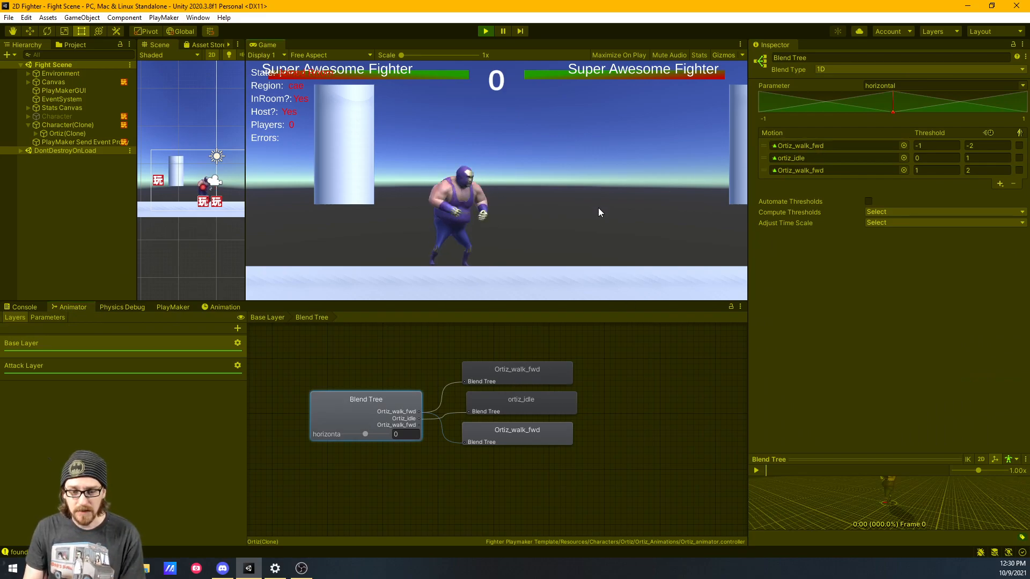
mouse_move(566, 227)
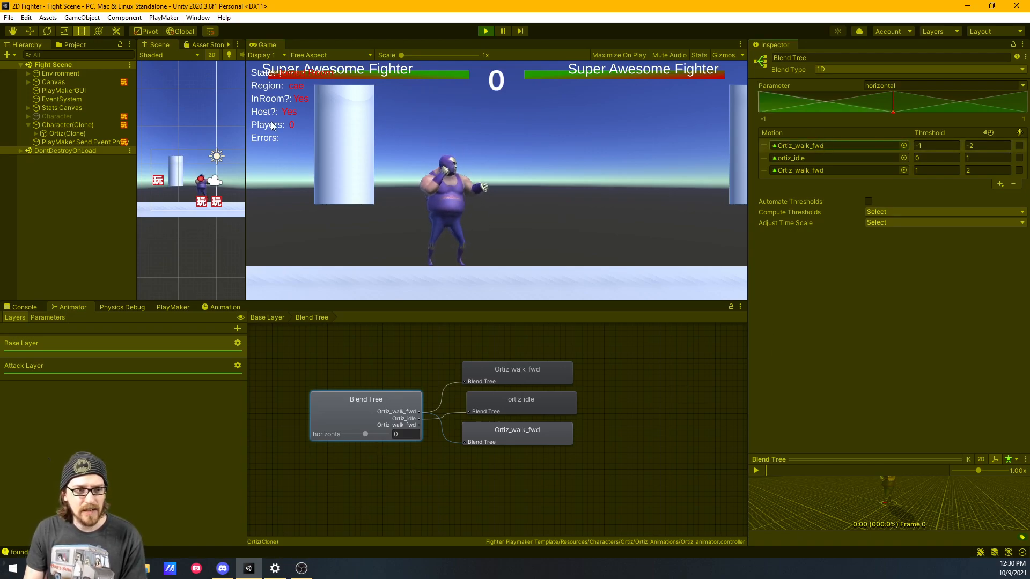
Set Ortiz_walk_fwd's Root Transform Rotation offset to -90 with Bake Into Pose kept on.
click(62, 45)
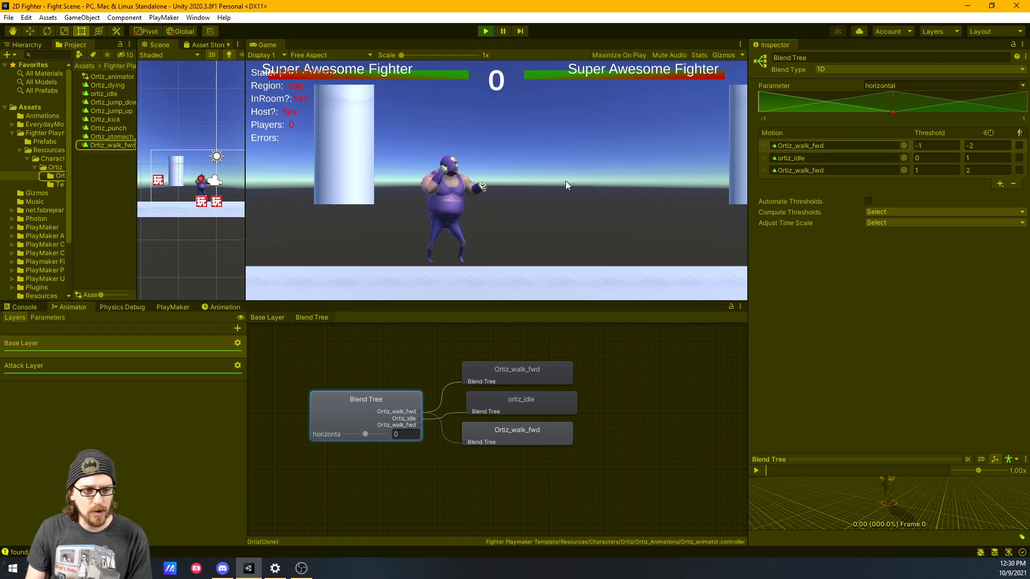
click(109, 146)
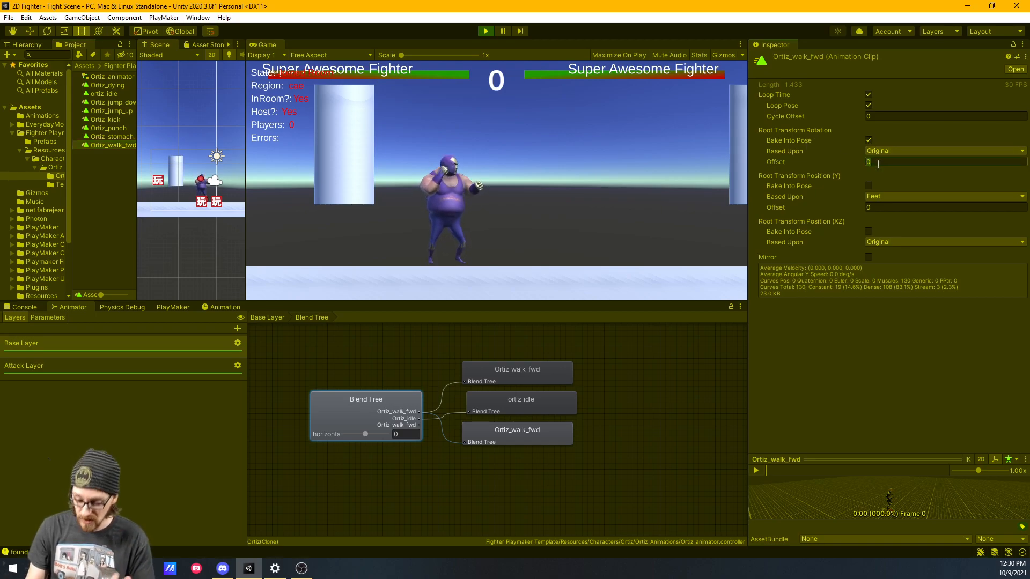
text(-90)
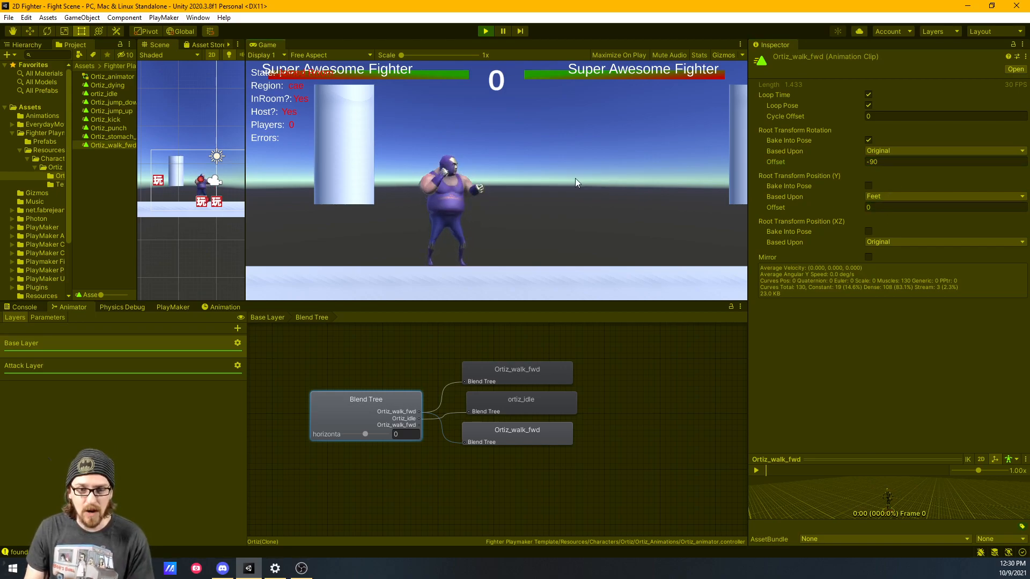
drag(365, 434, 322, 434)
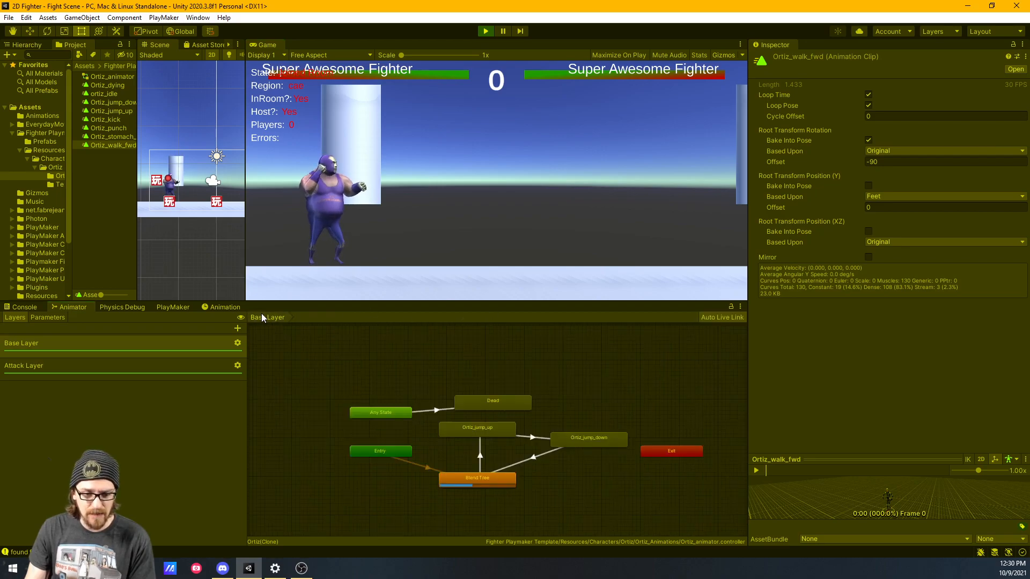
Set the Ortiz_jump_up clip's Root Transform Rotation offset to -90.
click(478, 429)
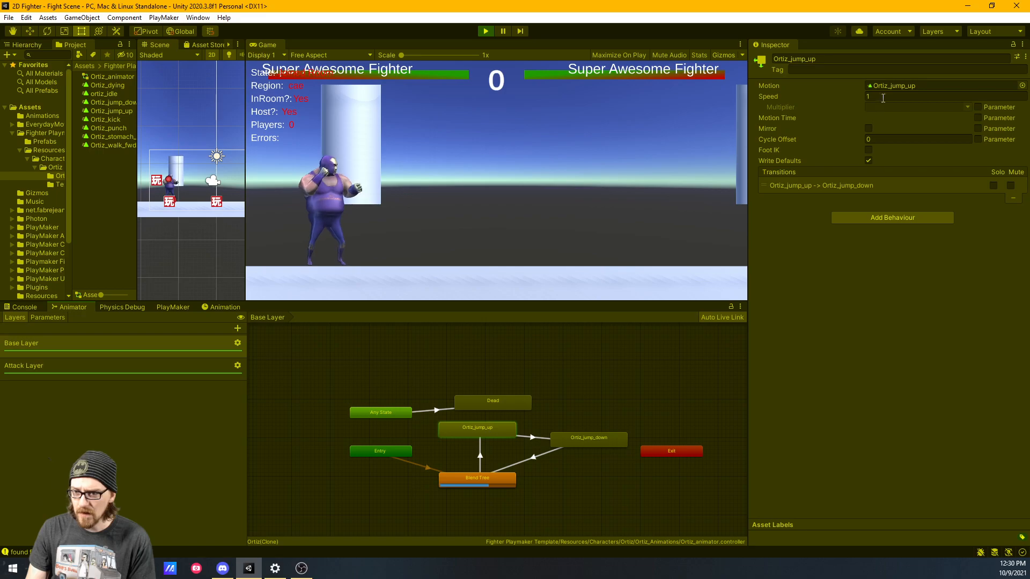
click(109, 111)
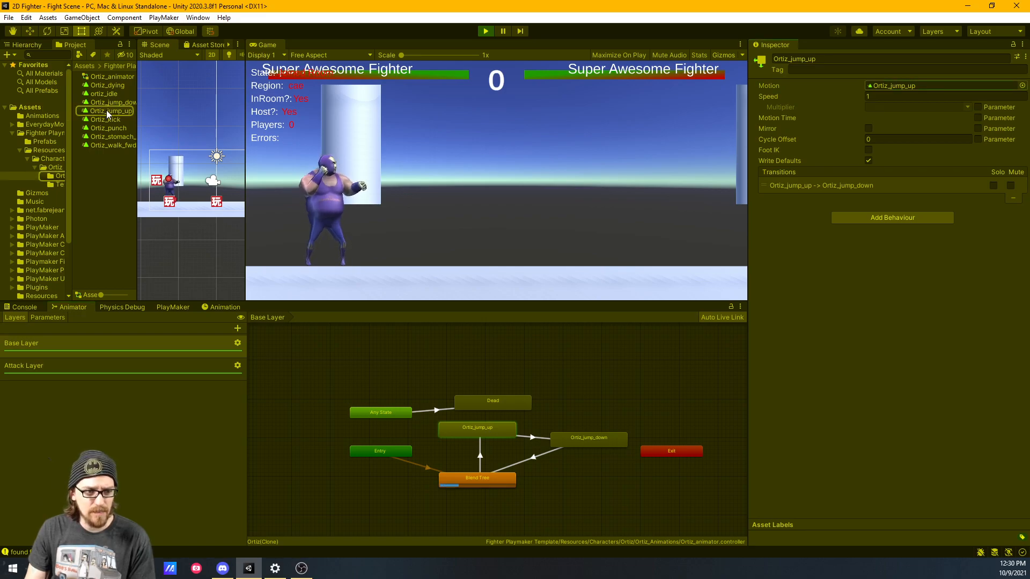
click(108, 110)
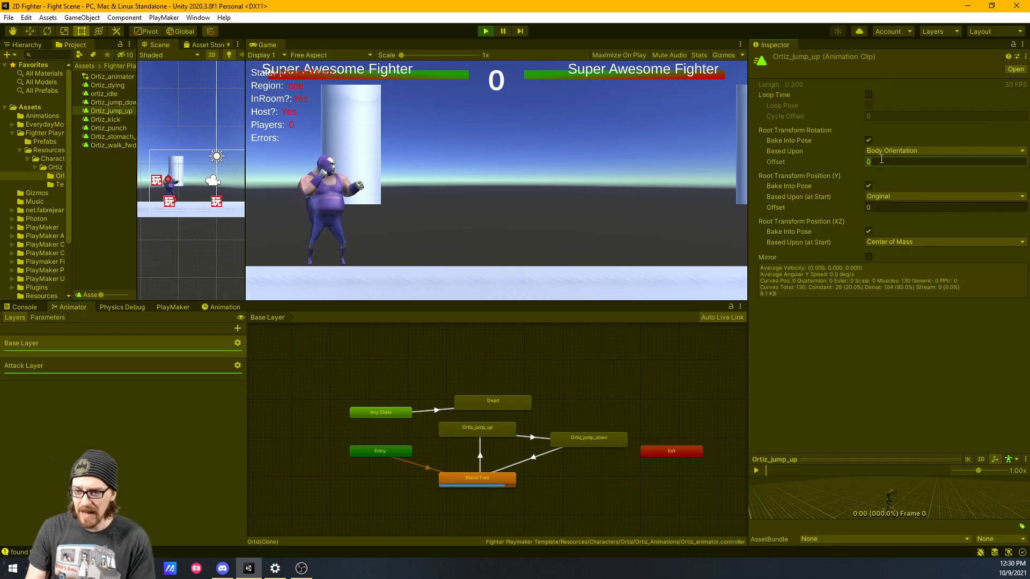
text(-90)
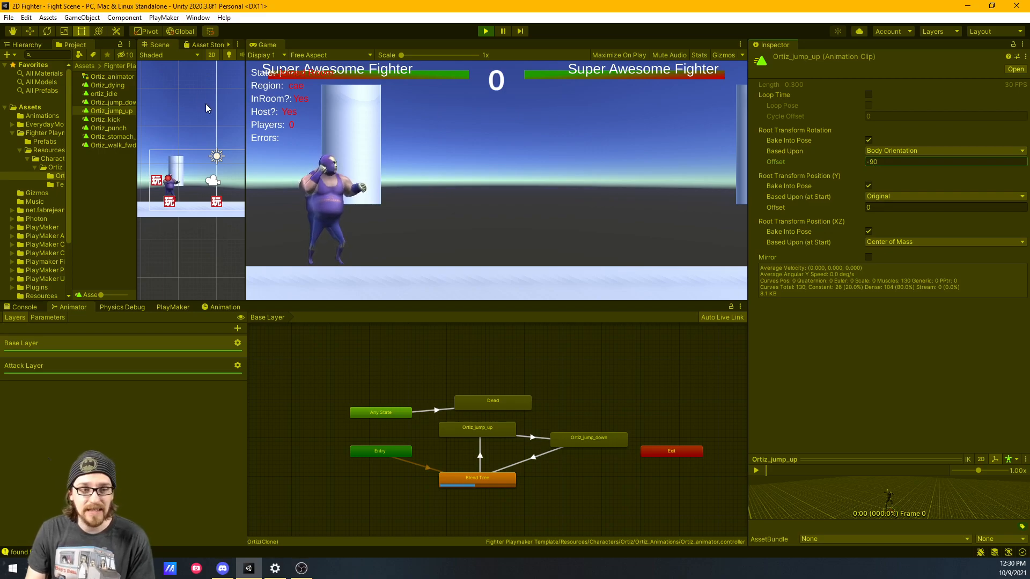
Set the Ortiz_jump_down clip's Root Transform Rotation offset to -90.
click(109, 102)
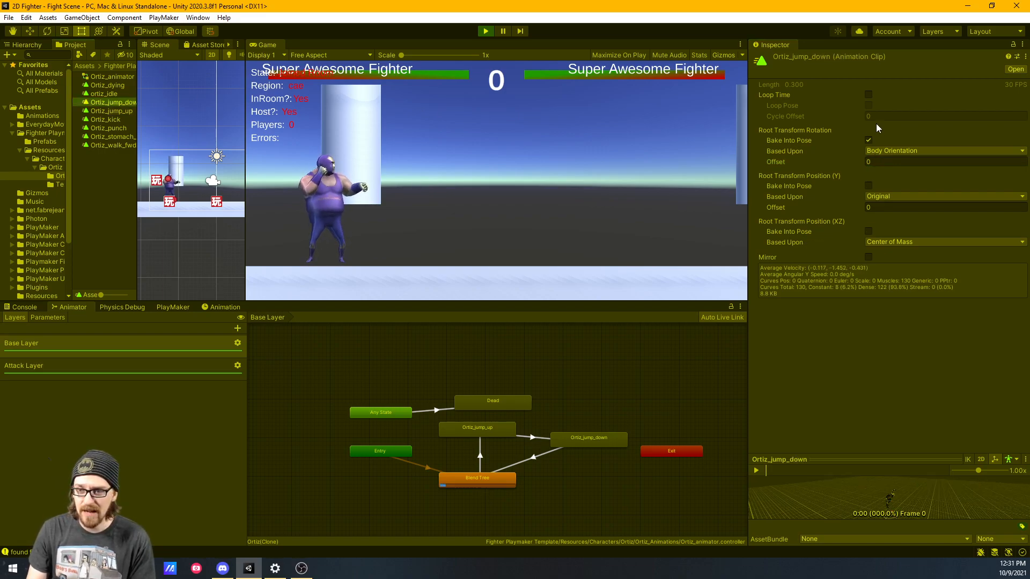
text(-90)
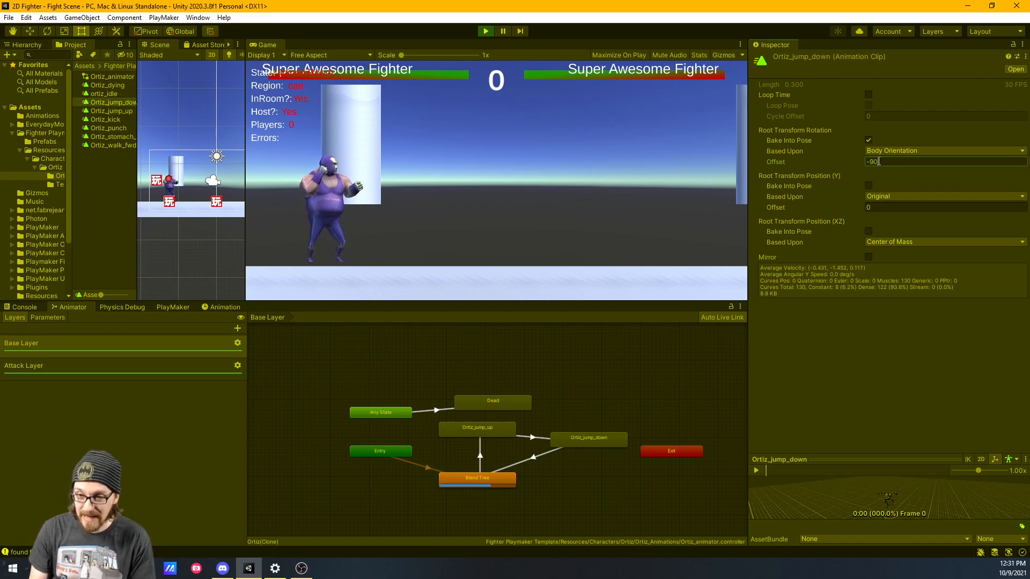